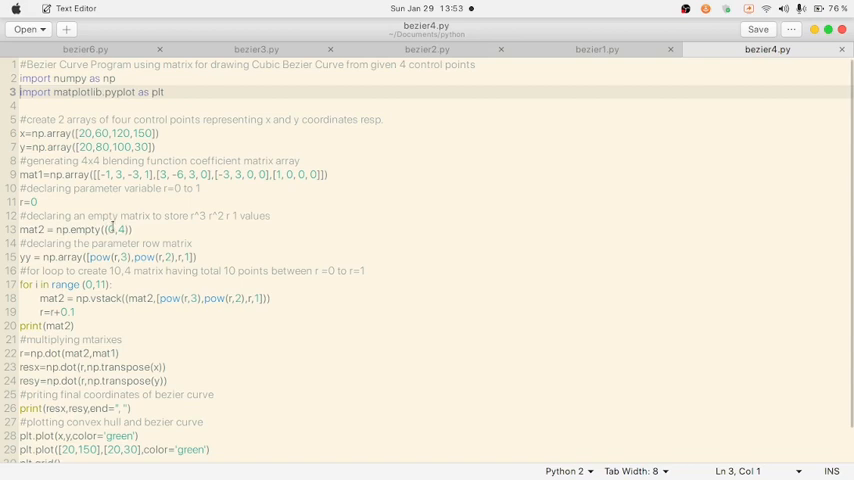
mouse_move(190, 170)
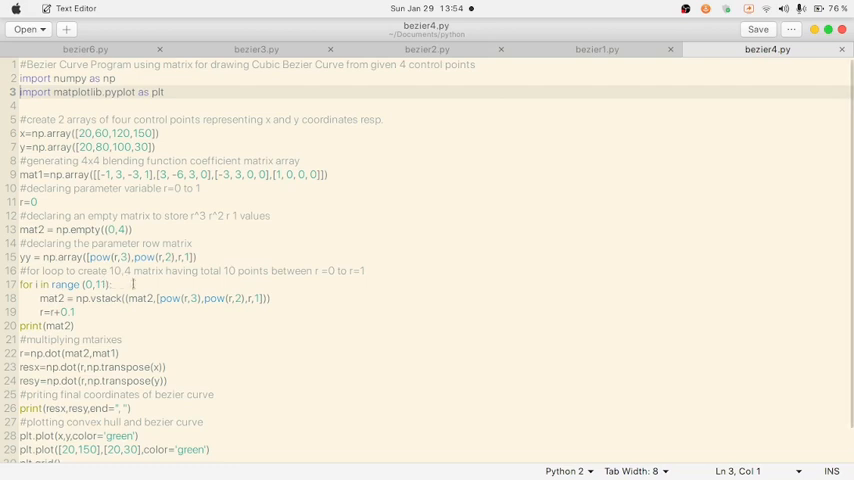
mouse_move(244, 280)
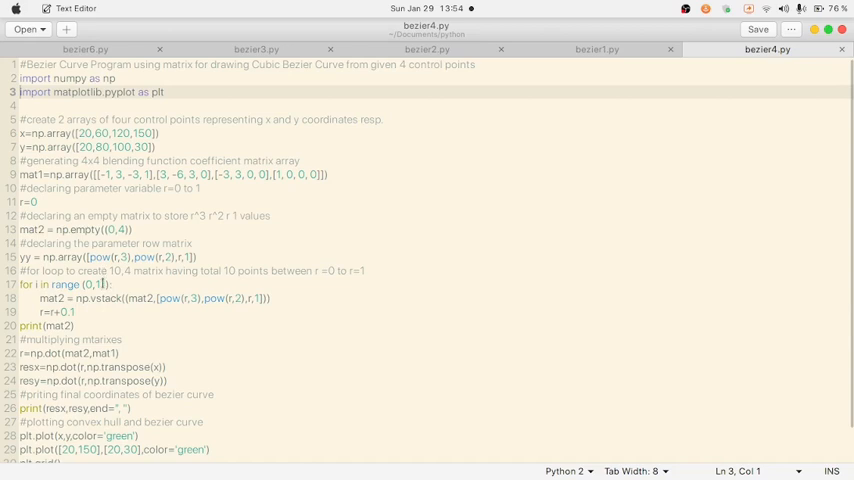
mouse_move(100, 284)
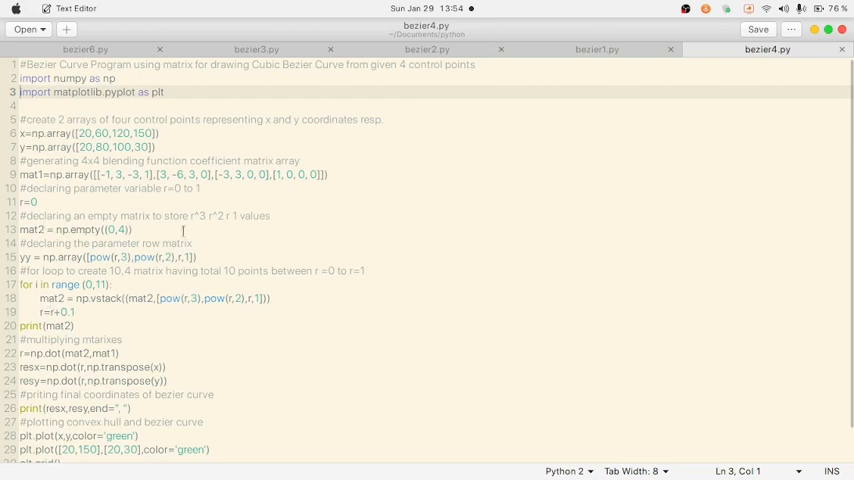
mouse_move(146, 316)
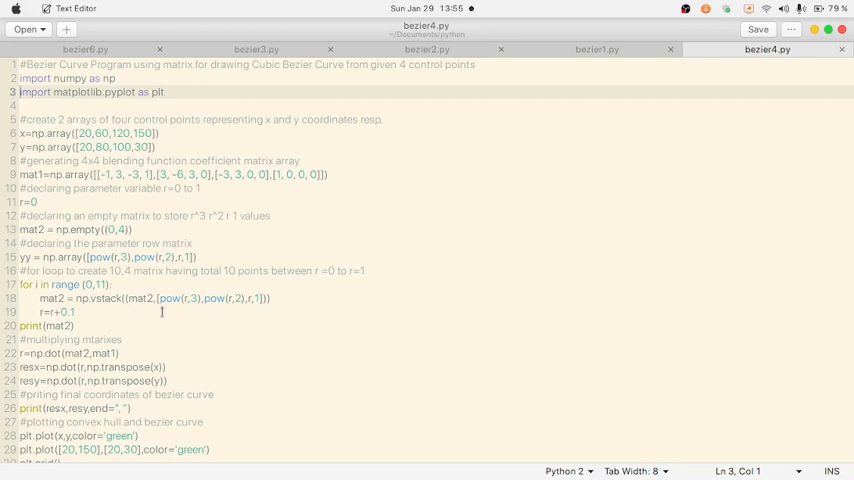
mouse_move(274, 324)
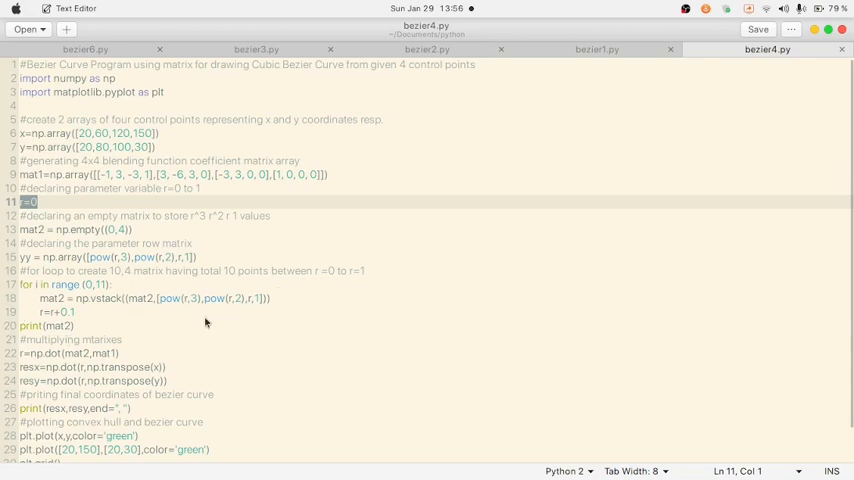
mouse_move(144, 326)
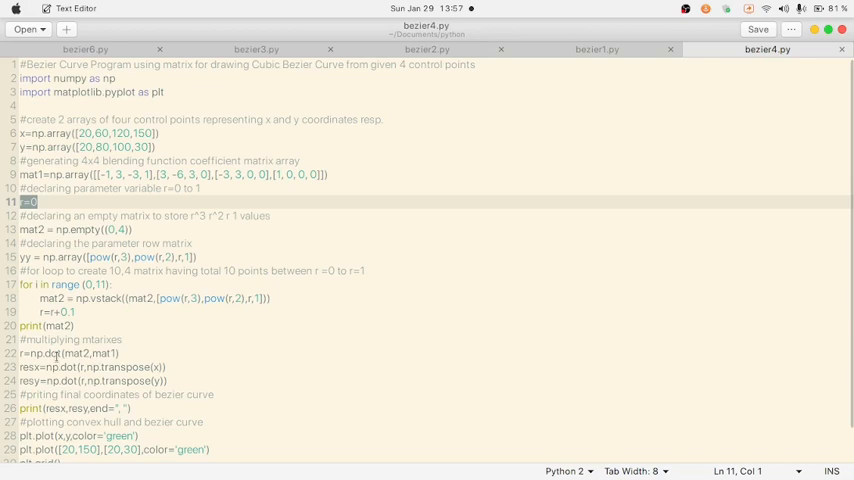
mouse_move(14, 378)
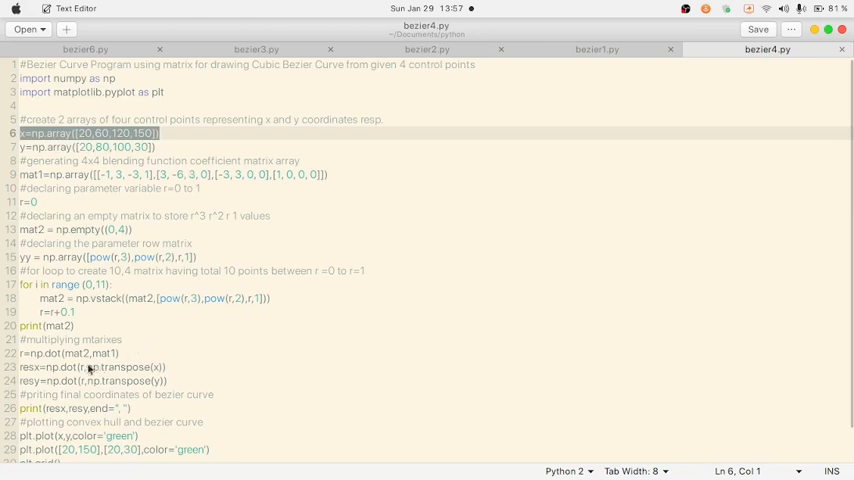
Start entering the command 'python3 bez...' at the ~/Documents/python prompt.
left_click(110, 368)
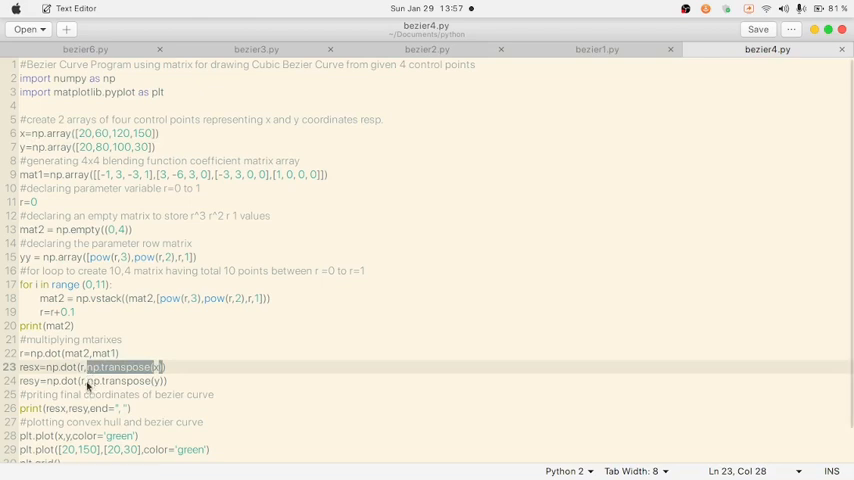
double_click(124, 380)
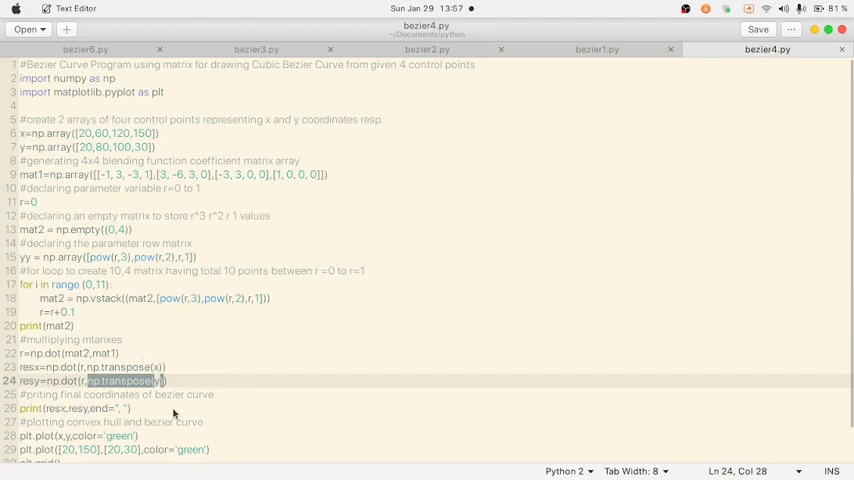
mouse_move(44, 436)
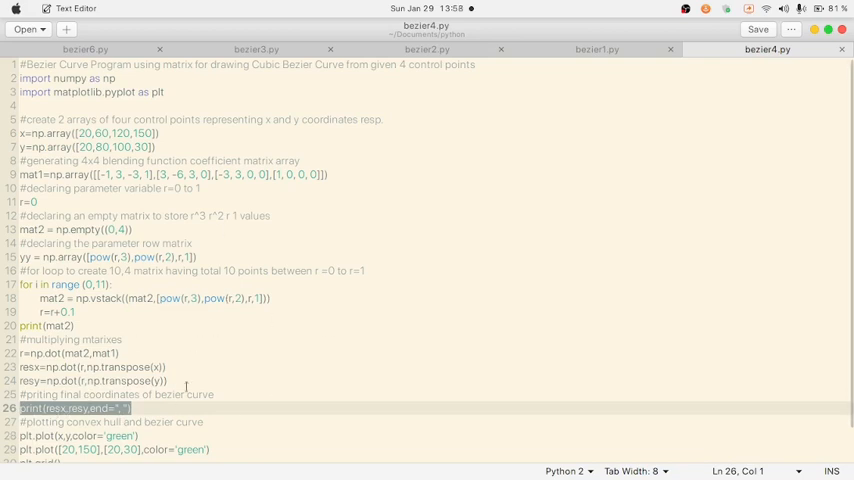
mouse_move(214, 344)
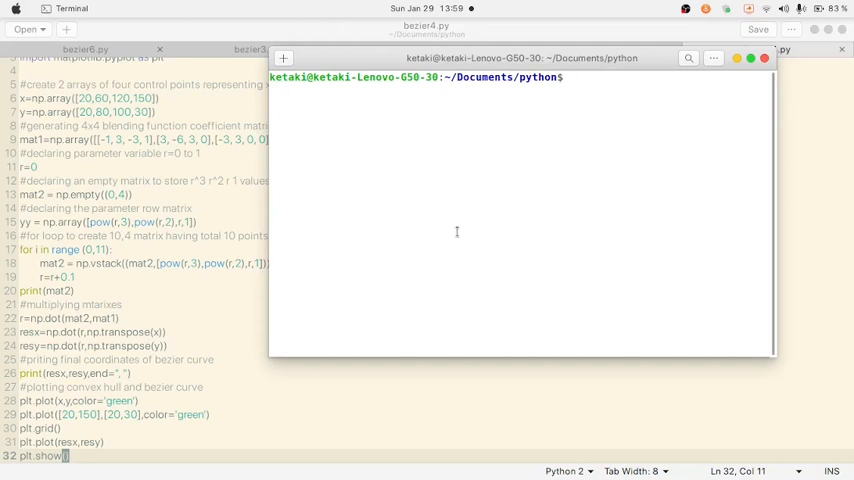
type("python")
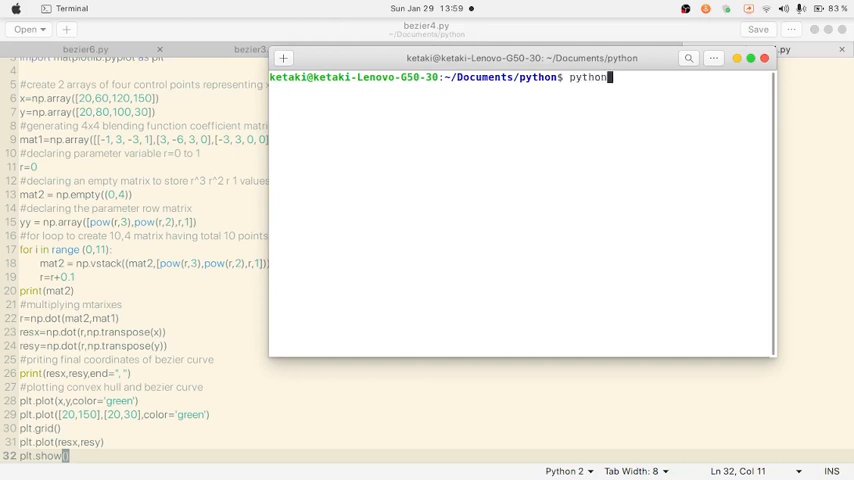
type("3")
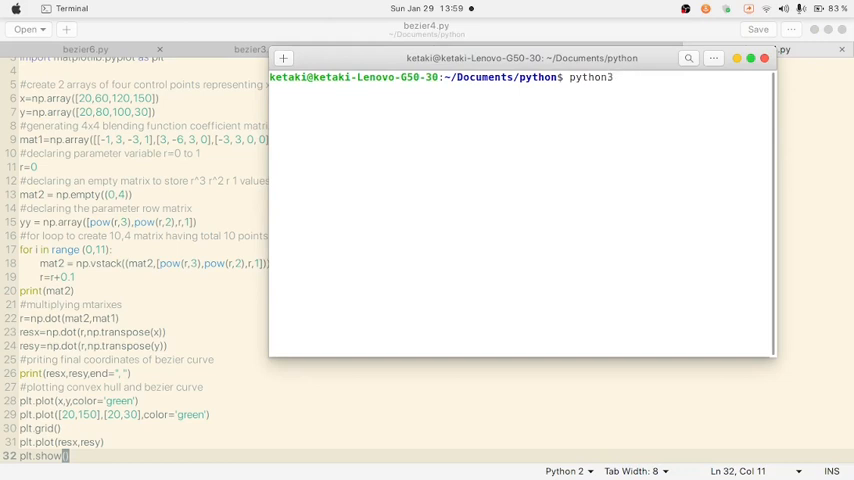
type("bezier4.py")
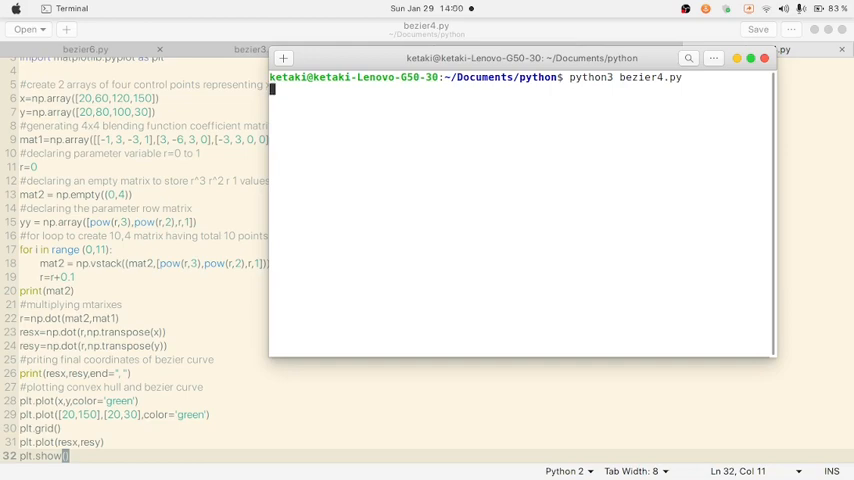
key("Return")
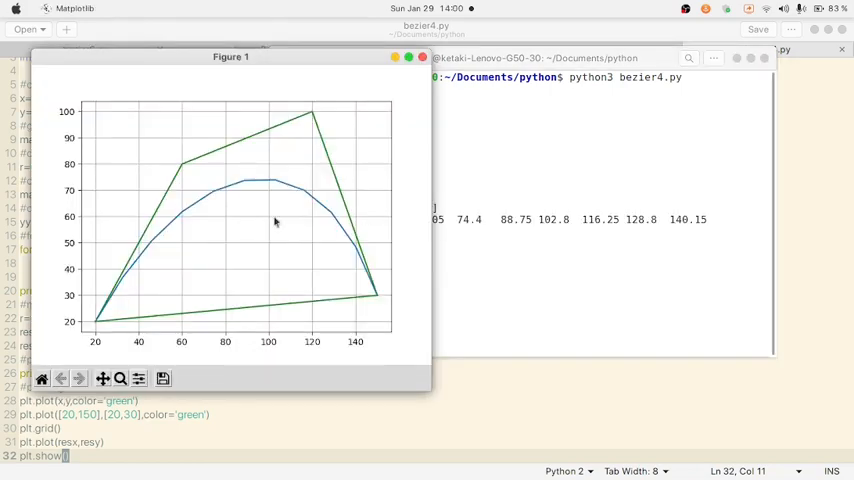
left_click_drag(230, 56, 218, 56)
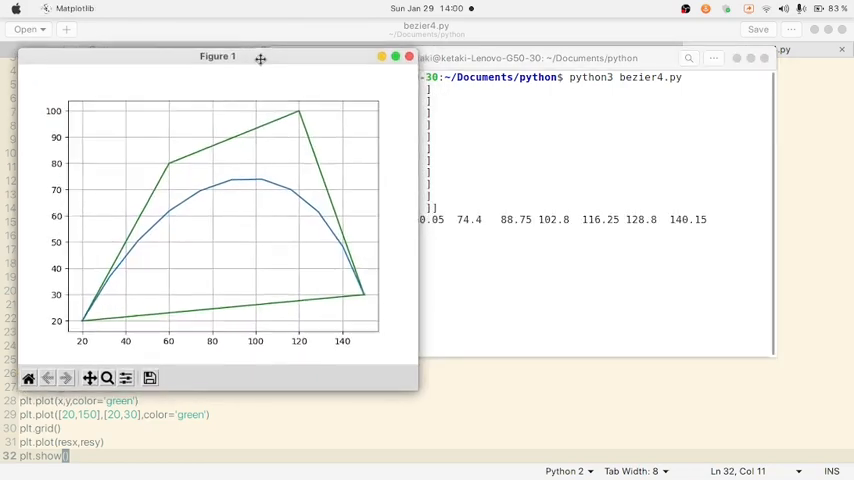
left_click_drag(218, 56, 200, 52)
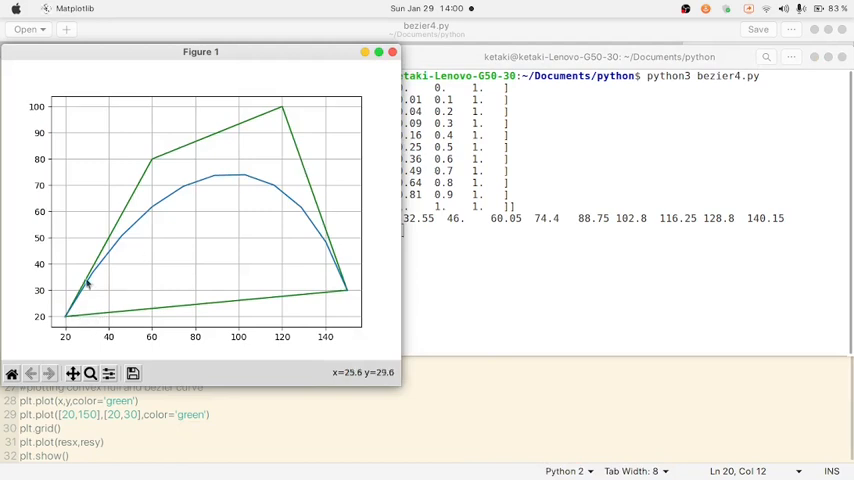
mouse_move(310, 186)
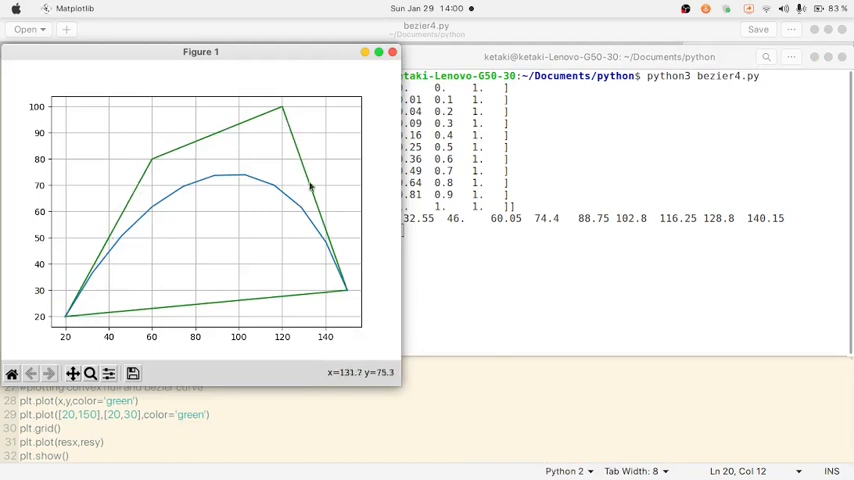
mouse_move(62, 316)
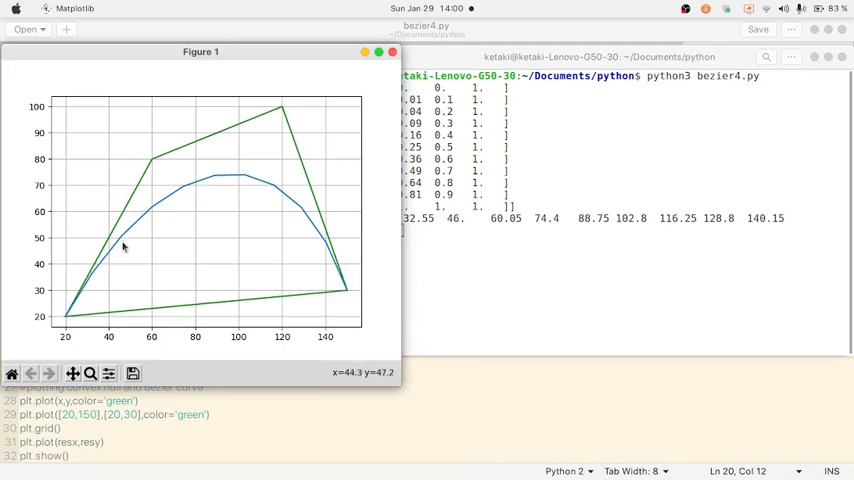
mouse_move(296, 206)
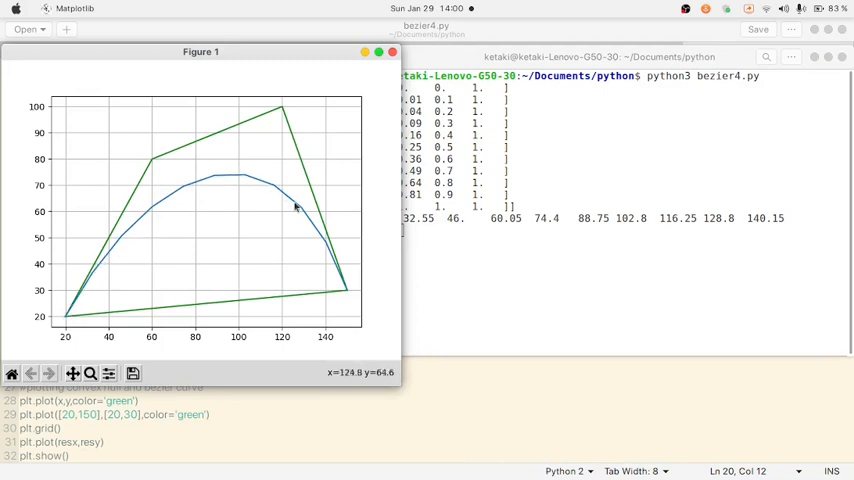
mouse_move(328, 236)
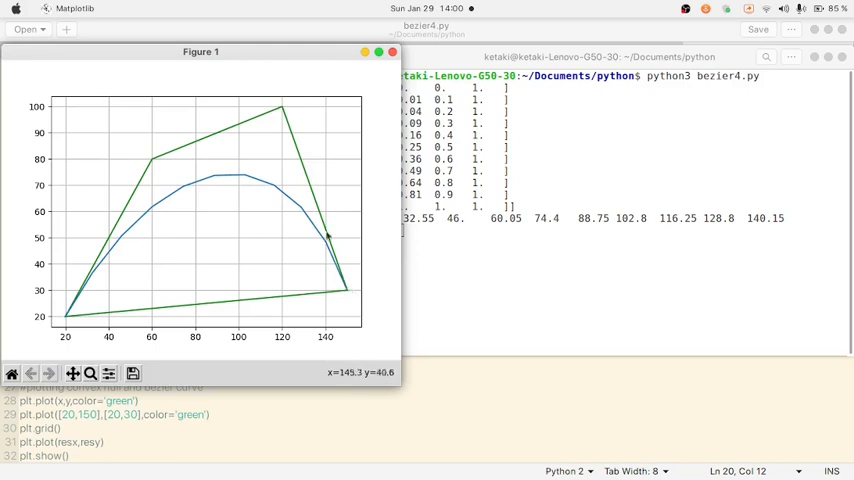
mouse_move(258, 132)
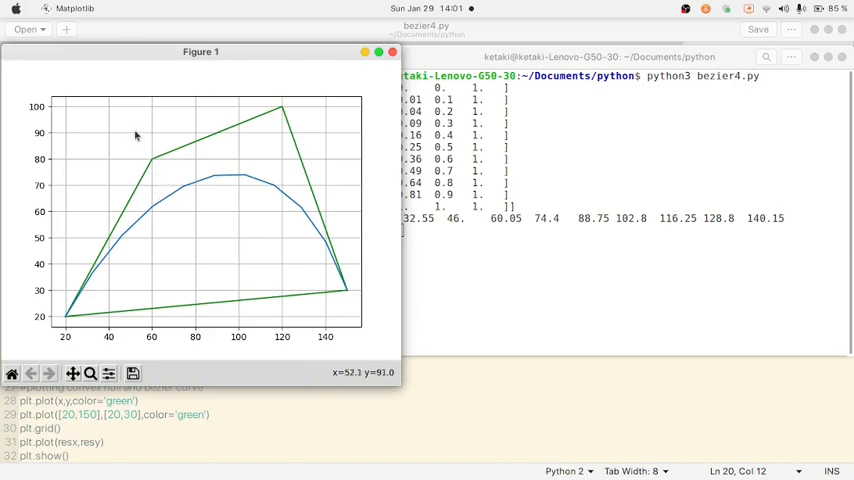
mouse_move(144, 172)
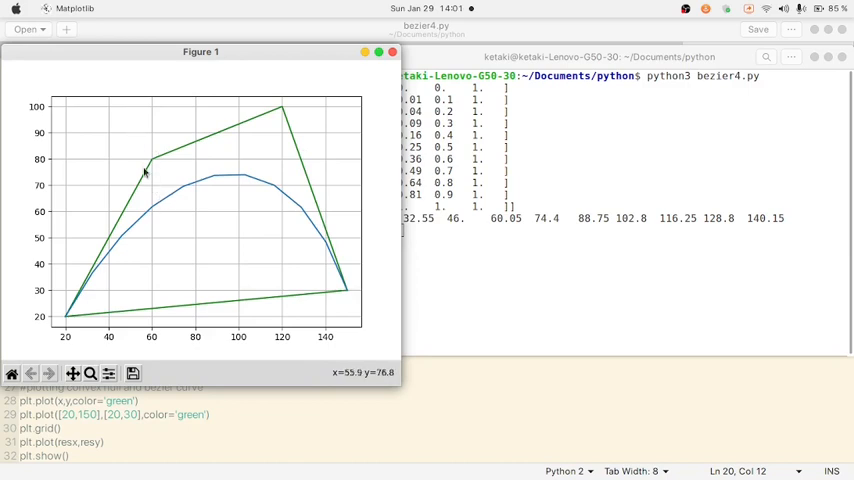
mouse_move(152, 164)
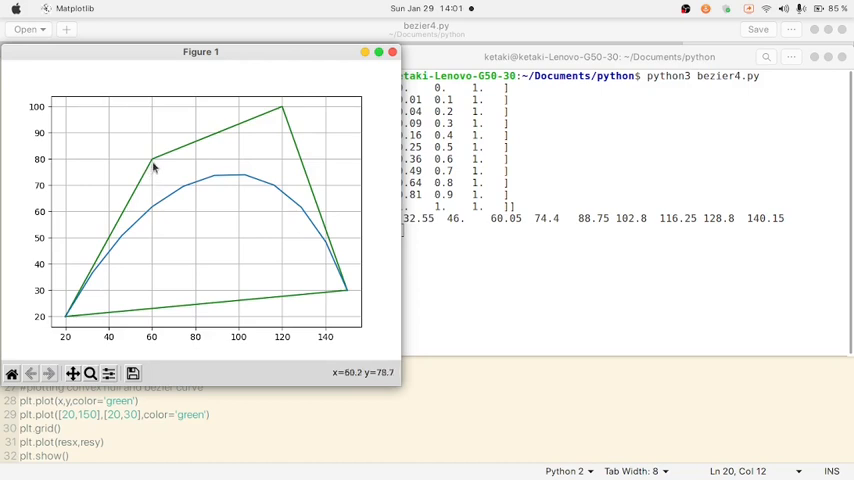
mouse_move(160, 220)
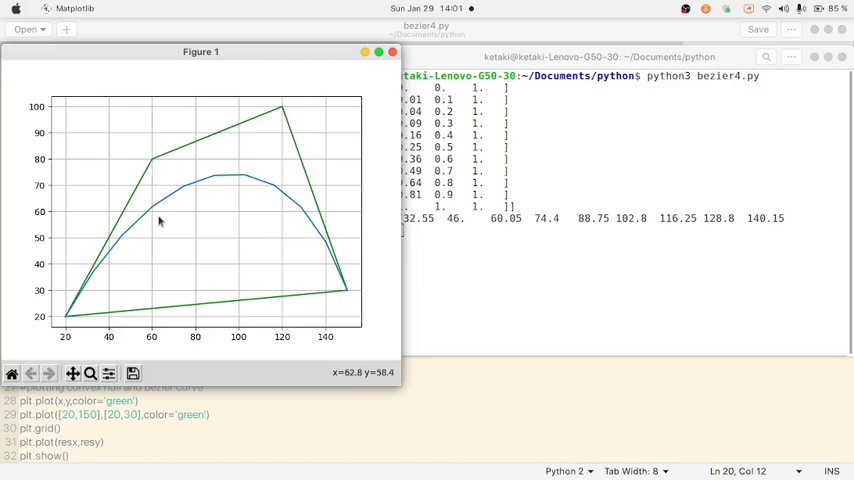
mouse_move(150, 164)
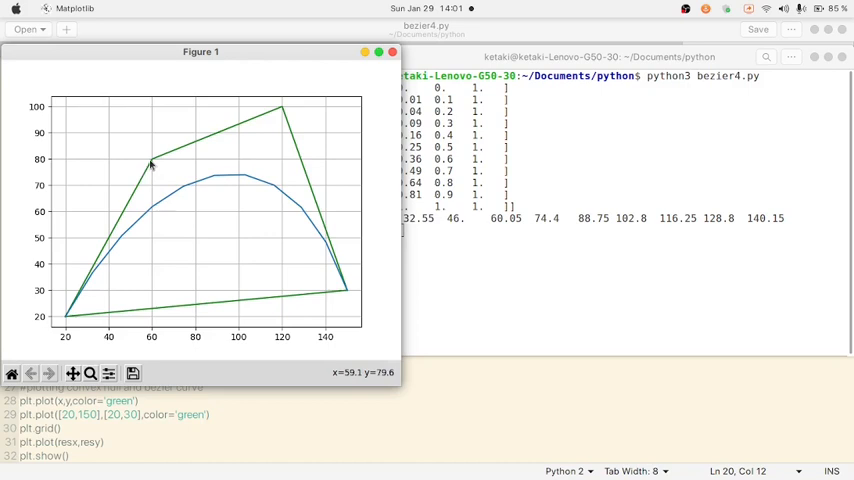
mouse_move(154, 138)
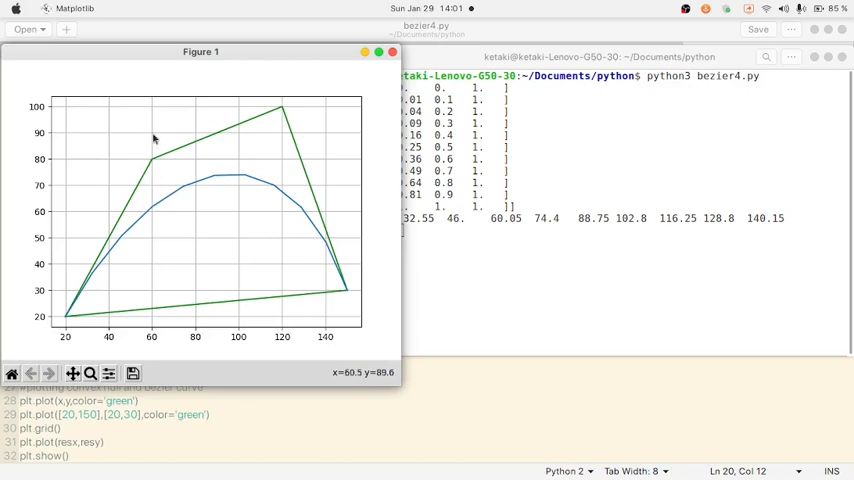
mouse_move(152, 164)
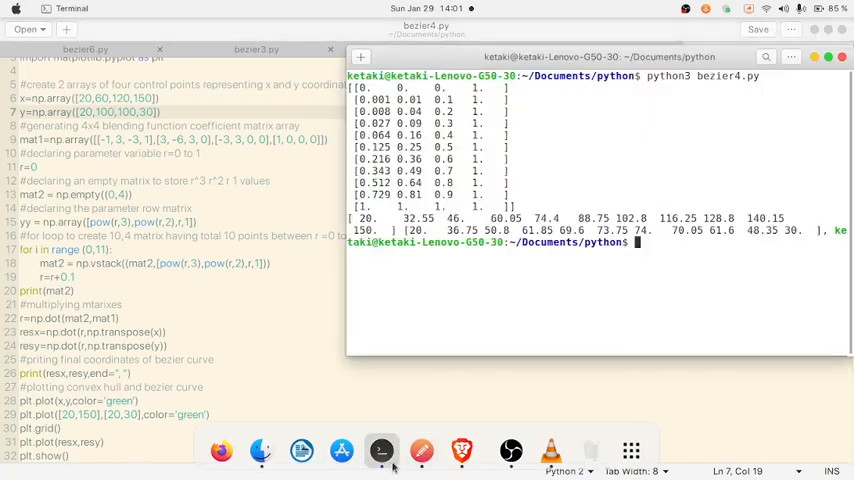
Run 'python3 bezier4.py' again to regenerate the curve from the new control points.
type("python3 bezier4.py")
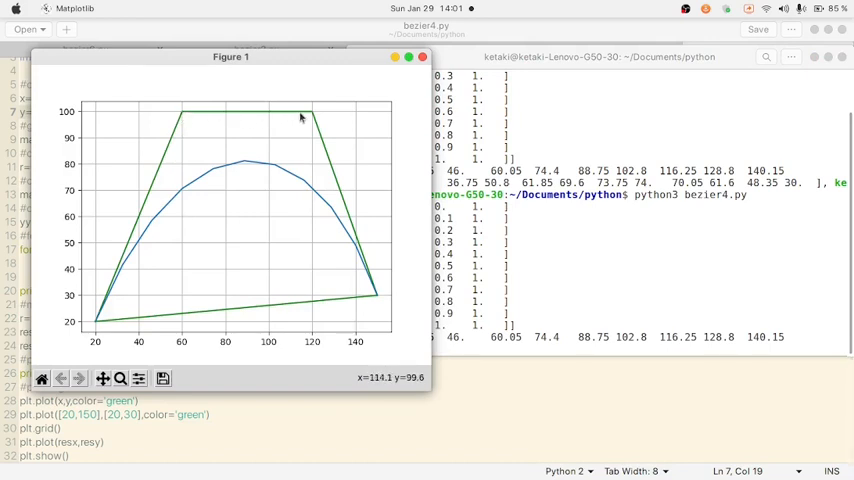
mouse_move(144, 256)
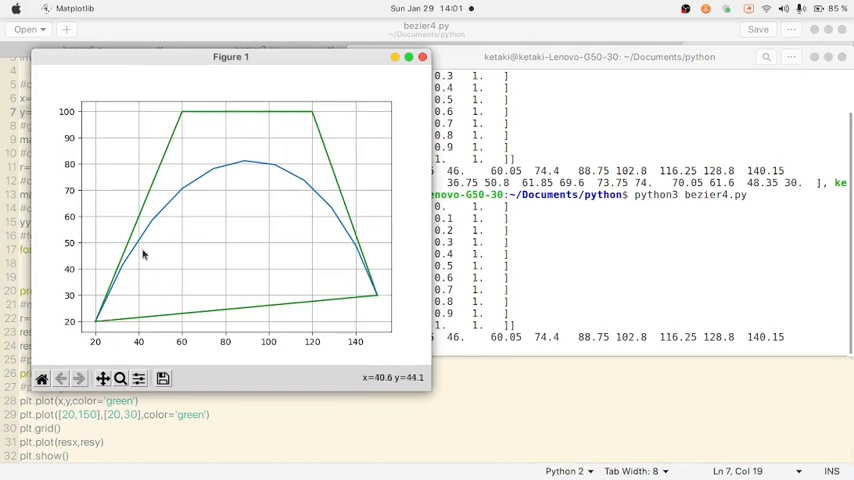
mouse_move(380, 288)
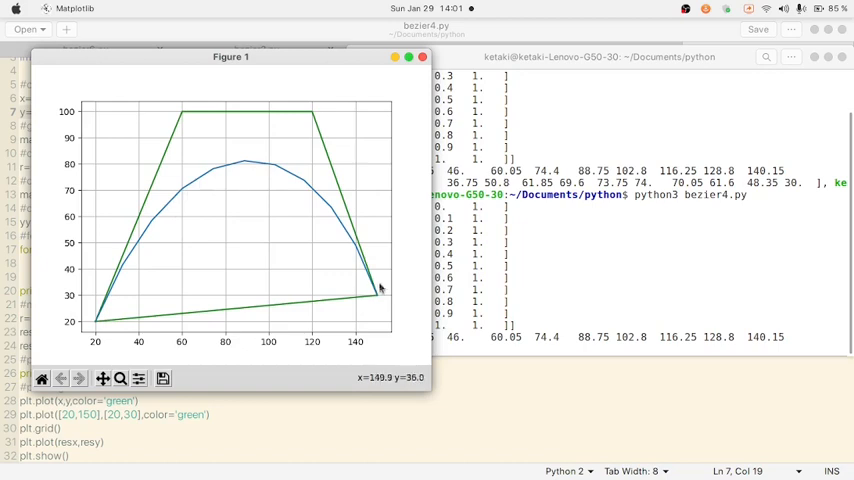
mouse_move(148, 238)
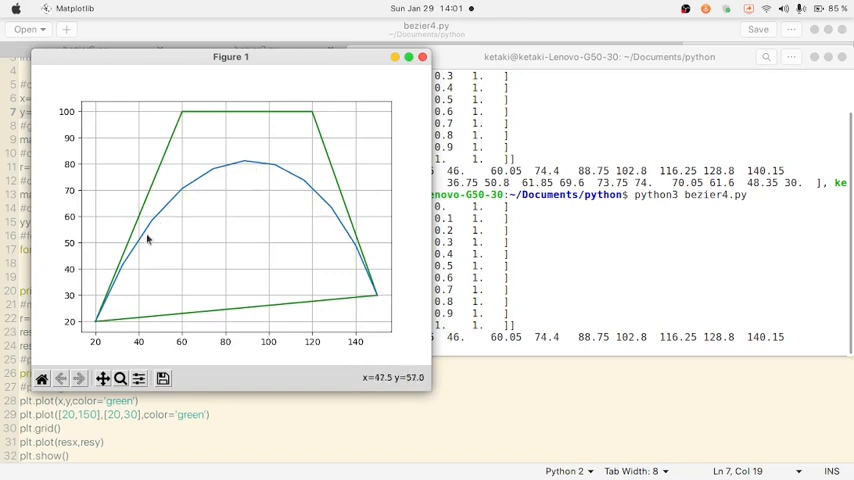
mouse_move(402, 324)
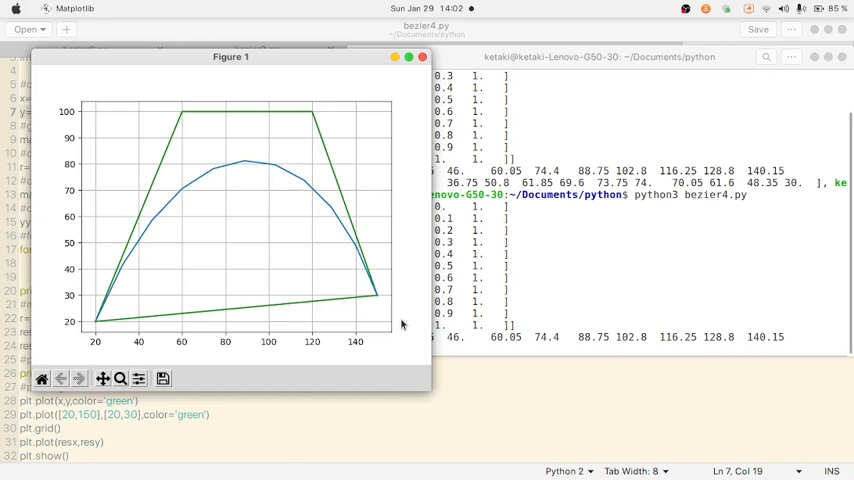
mouse_move(280, 56)
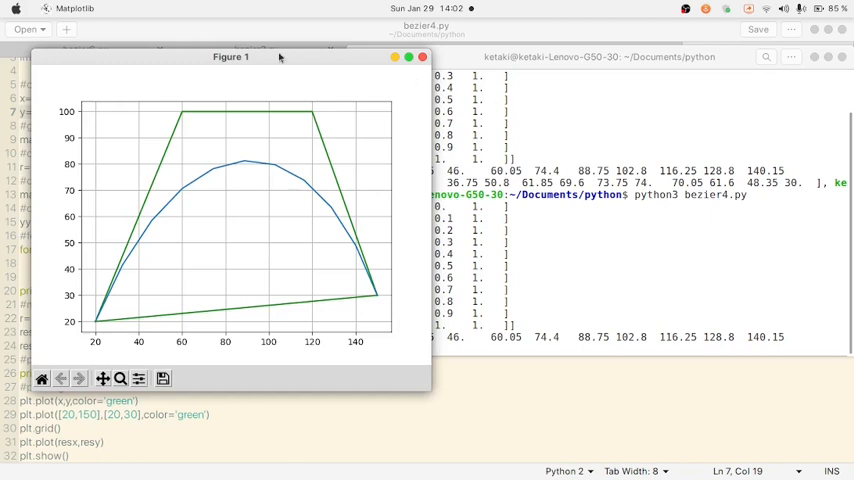
mouse_move(384, 68)
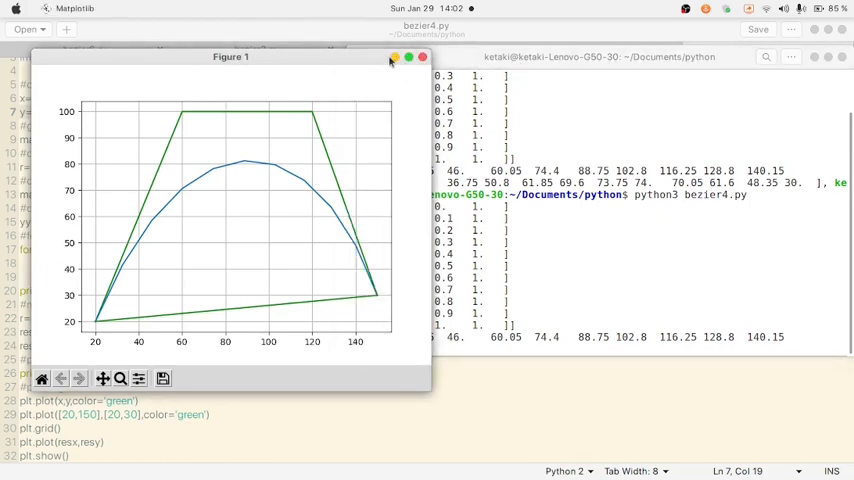
Close Figure 1 after viewing the flat-topped curve and green hull.
left_click(394, 56)
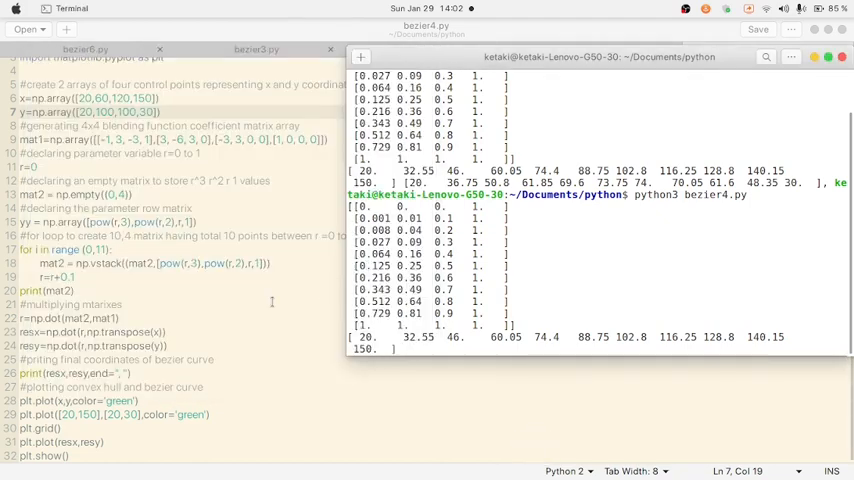